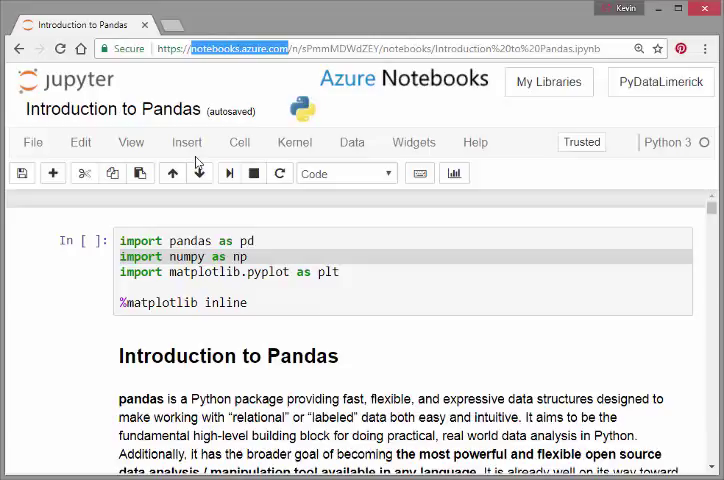
pyautogui.moveTo(512, 247)
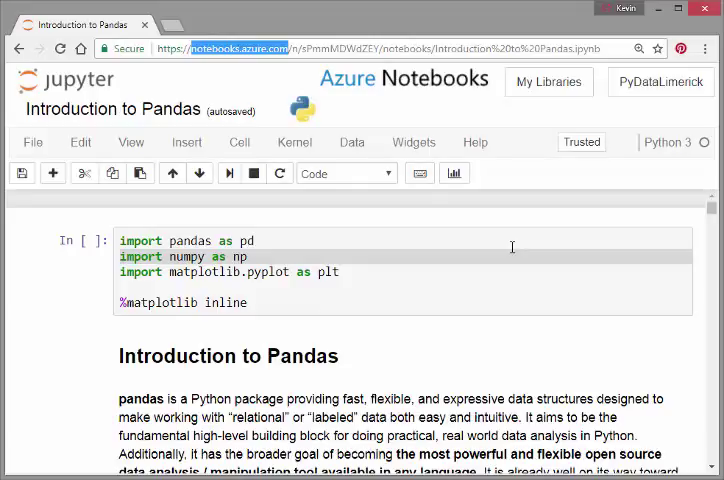
pyautogui.moveTo(603, 327)
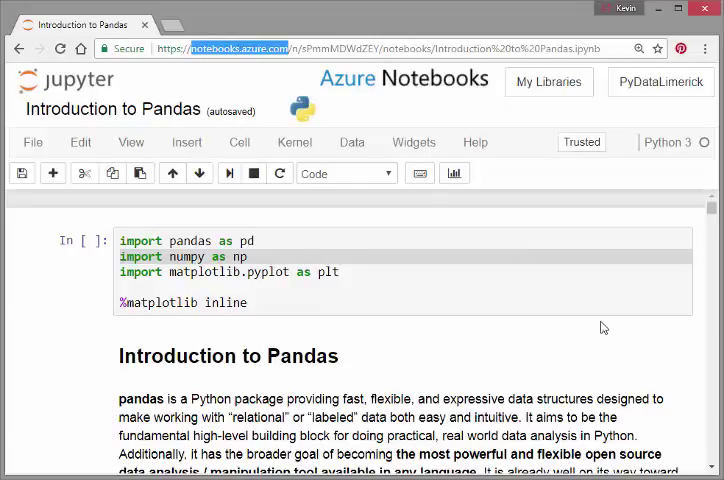
pyautogui.moveTo(655, 195)
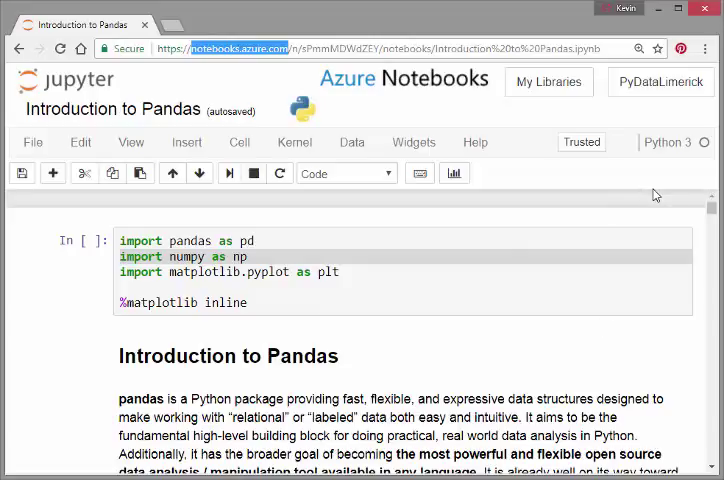
pyautogui.moveTo(707, 220)
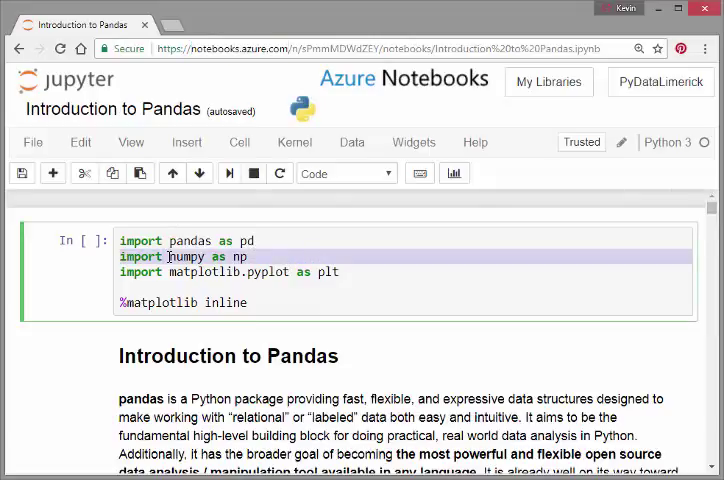
pyautogui.moveTo(229, 173)
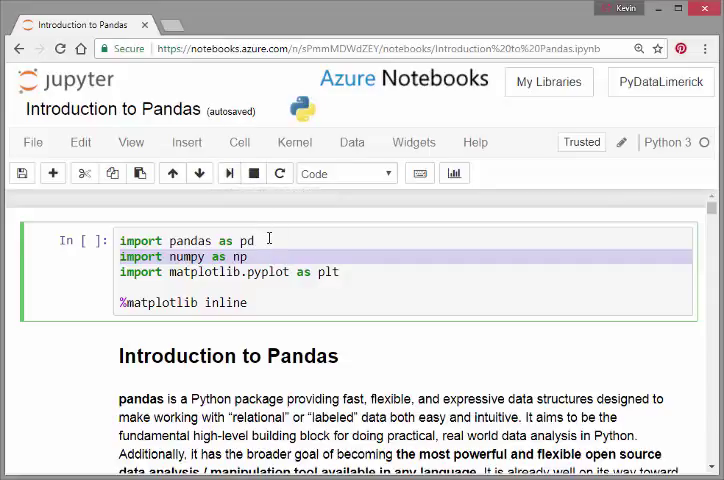
# Run the cell importing pandas, numpy and matplotlib, giving execution count 1
pyautogui.press('enter')
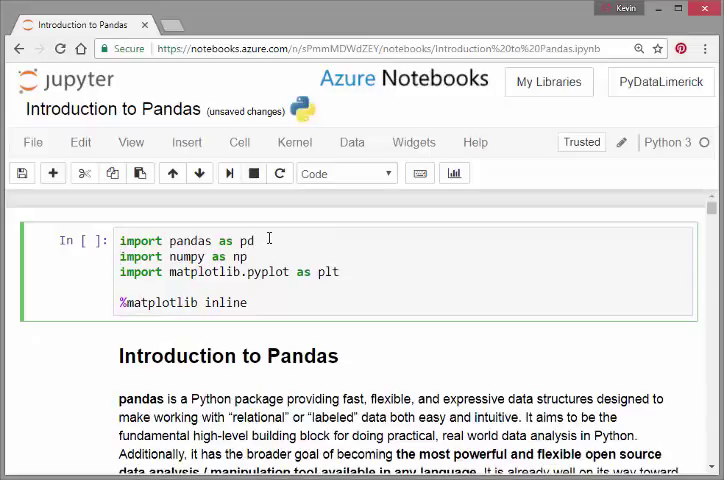
pyautogui.moveTo(257, 302)
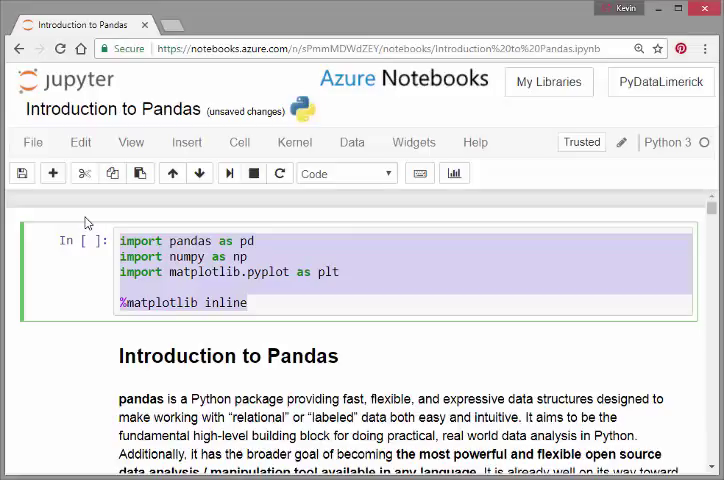
pyautogui.moveTo(238, 218)
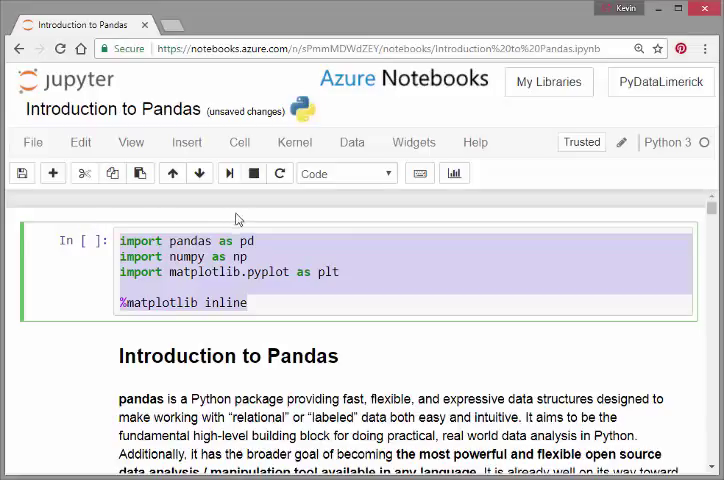
pyautogui.moveTo(229, 173)
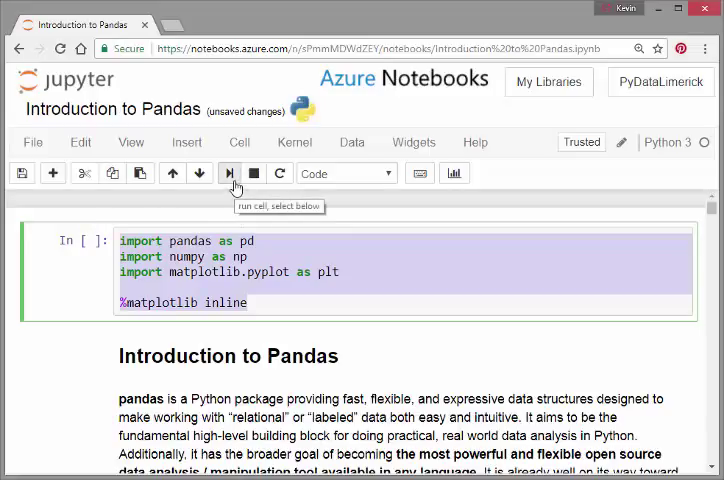
pyautogui.click(229, 173)
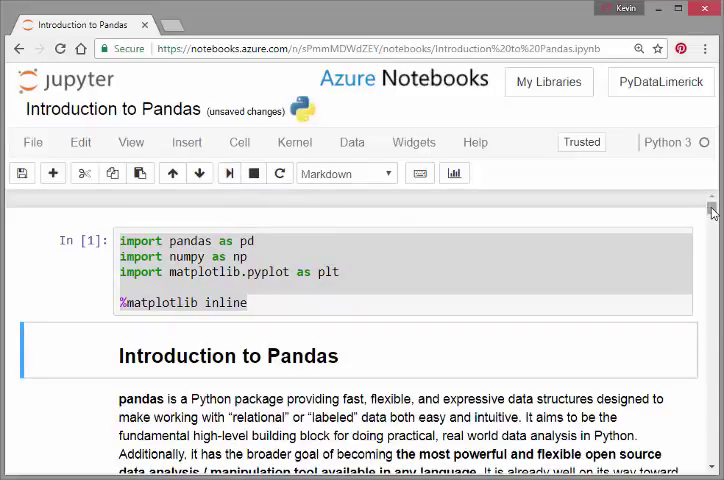
# Scroll to the Representation section's names-and-genders sample table and save the notebook
pyautogui.scroll(-3)
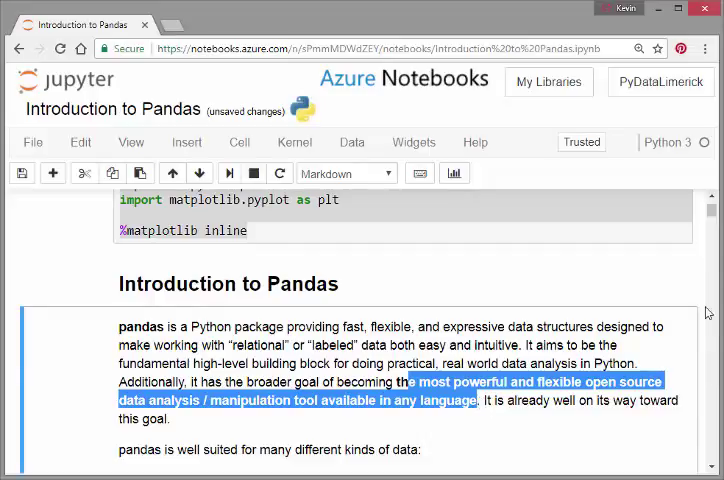
pyautogui.scroll(-3)
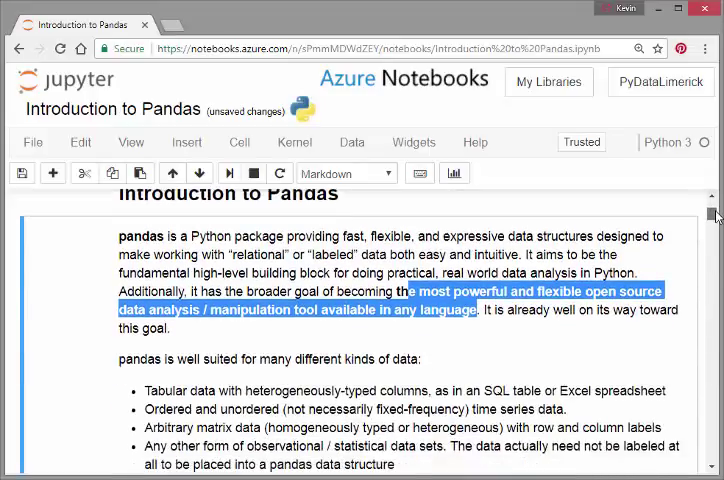
pyautogui.scroll(-3)
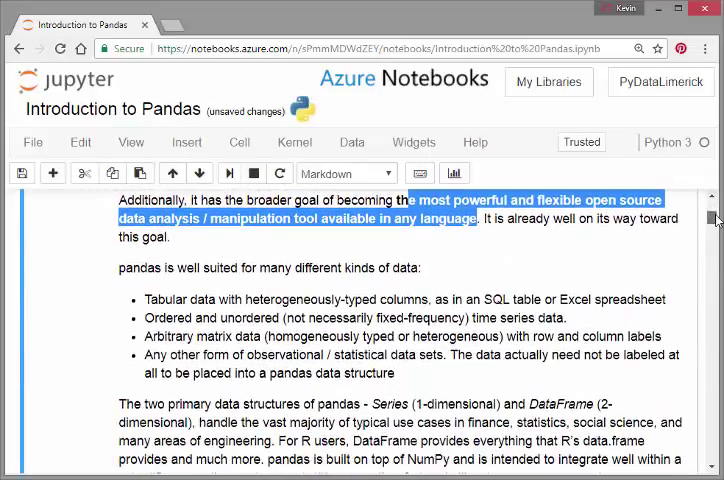
pyautogui.scroll(-3)
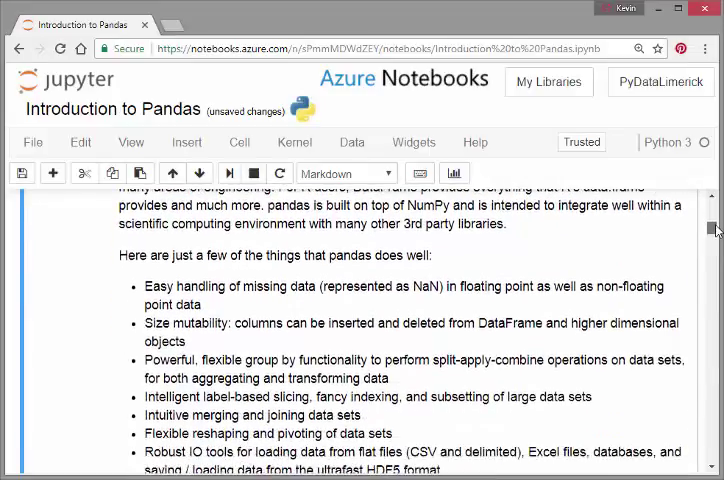
pyautogui.scroll(-3)
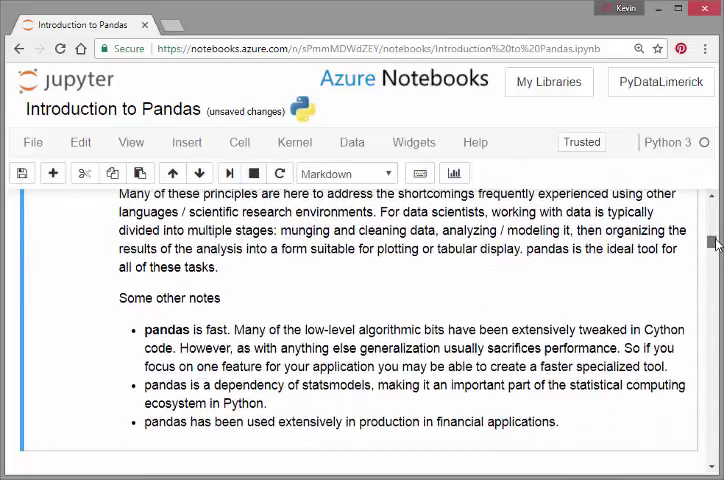
pyautogui.scroll(-3)
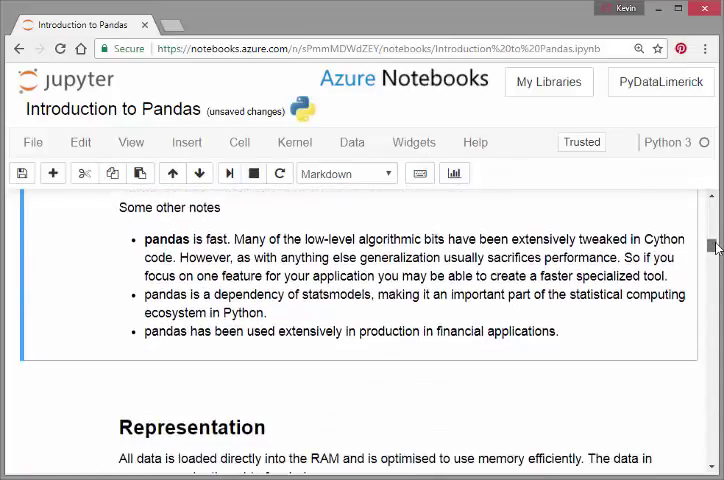
pyautogui.scroll(-3)
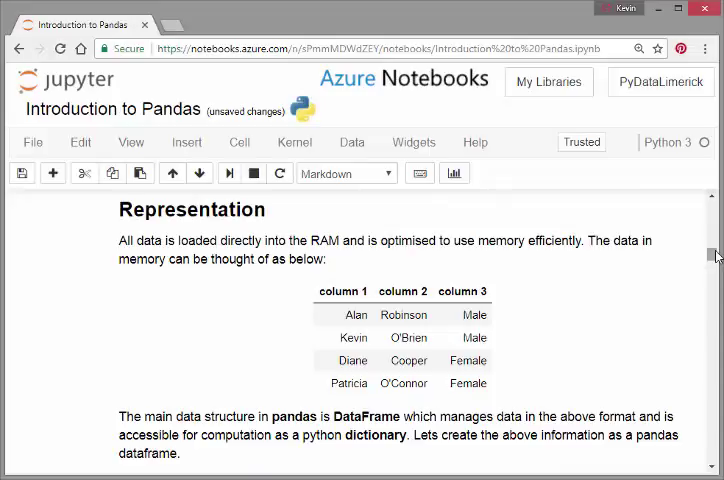
pyautogui.press('ctrl+s')
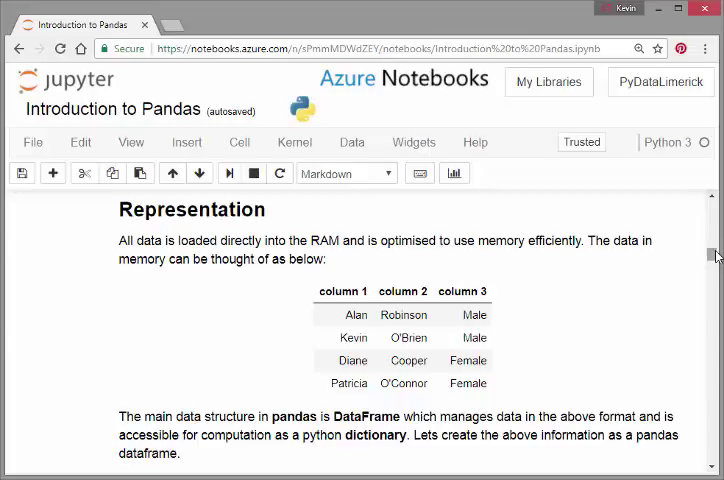
# Select the '# Create a python dictionary' cell of sample names, genders and numbers
pyautogui.scroll(-3)
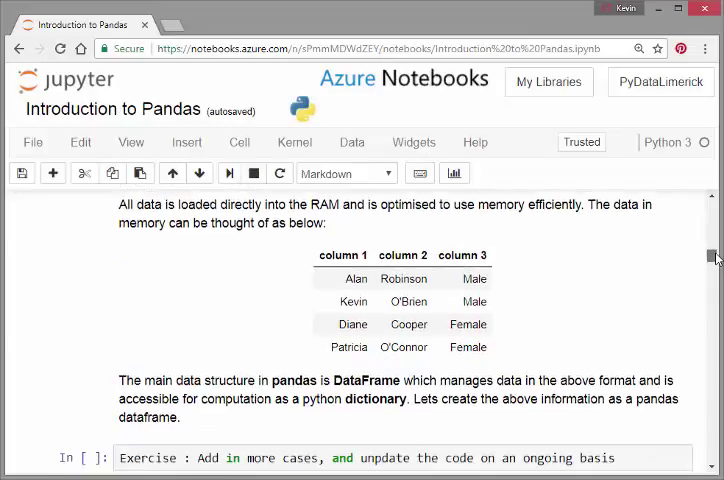
pyautogui.scroll(-3)
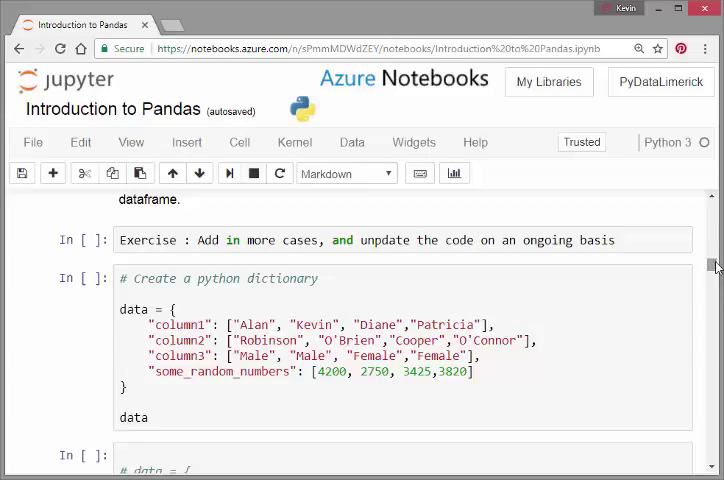
pyautogui.click(235, 278)
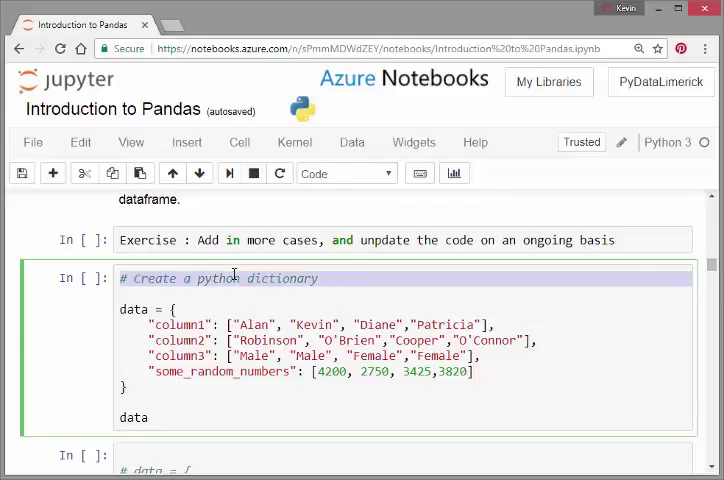
pyautogui.moveTo(229, 173)
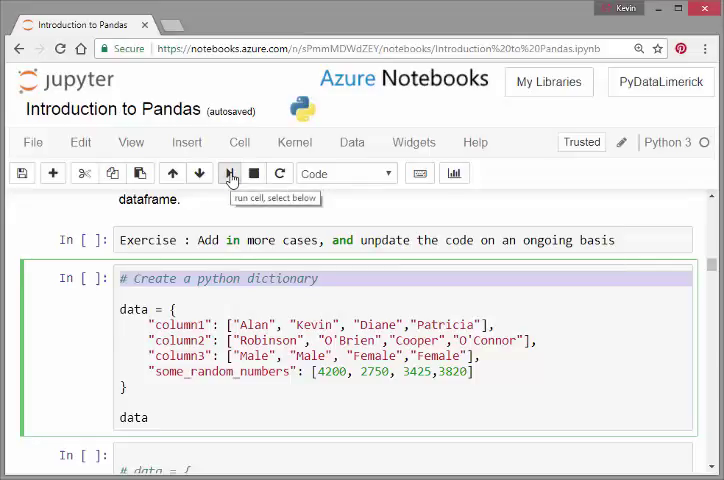
pyautogui.moveTo(185, 330)
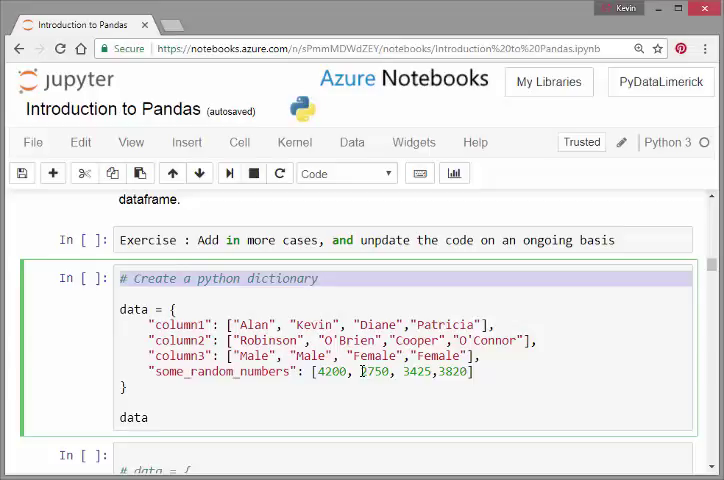
pyautogui.moveTo(706, 270)
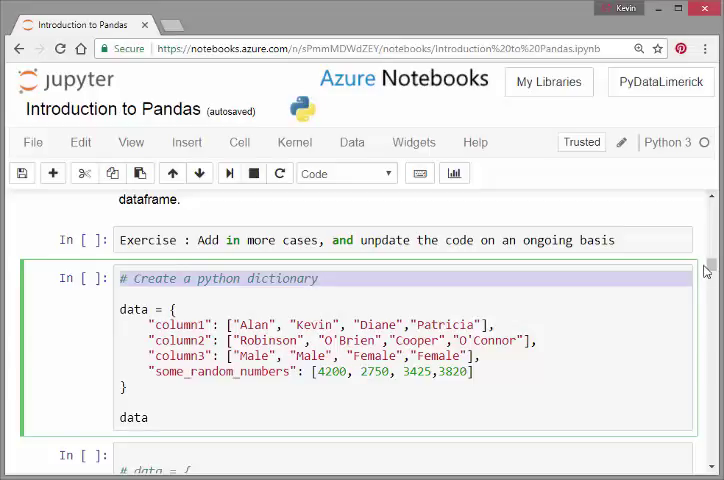
pyautogui.scroll(-3)
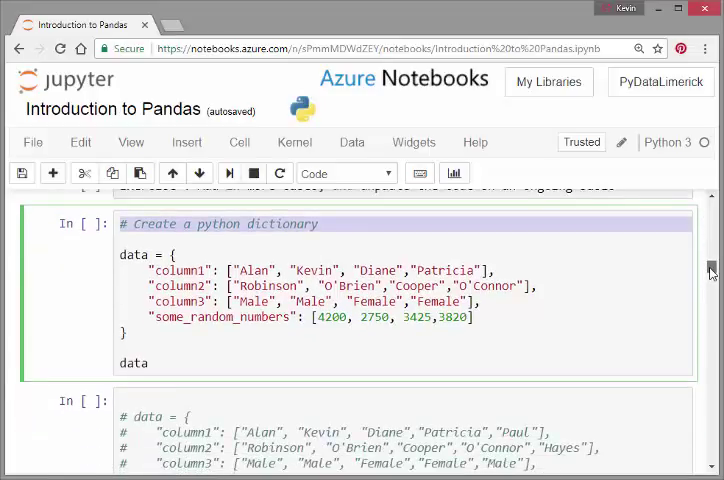
pyautogui.click(228, 173)
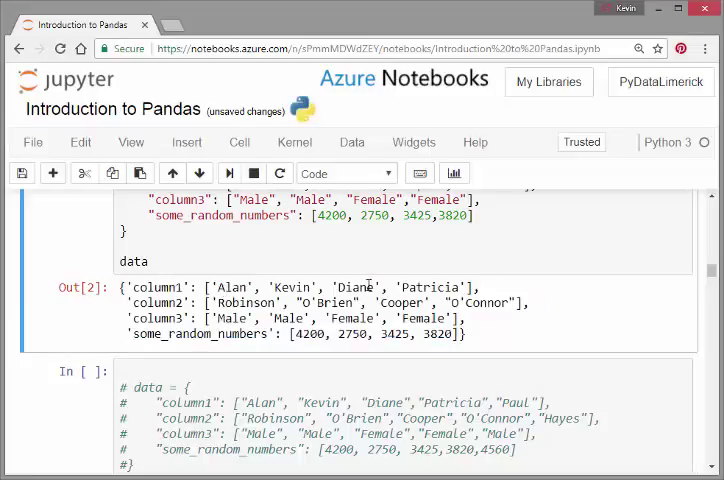
pyautogui.doubleClick(357, 287)
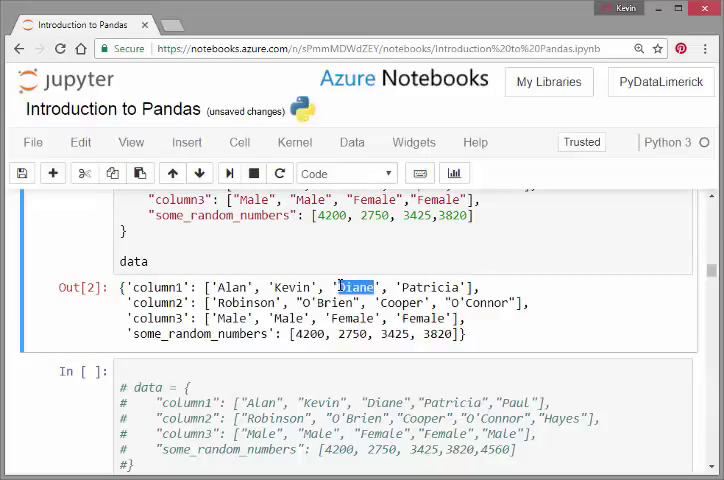
pyautogui.doubleClick(401, 302)
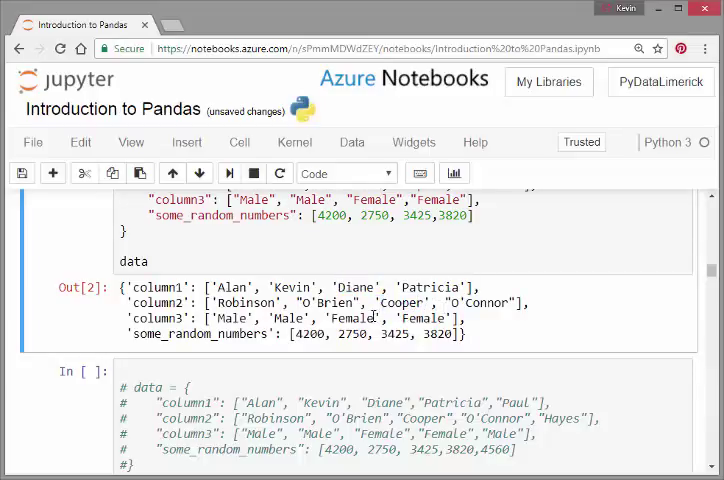
pyautogui.doubleClick(352, 317)
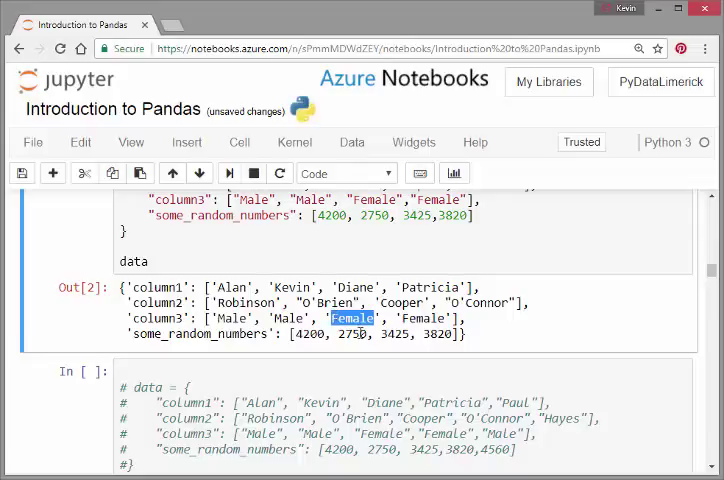
pyautogui.doubleClick(391, 334)
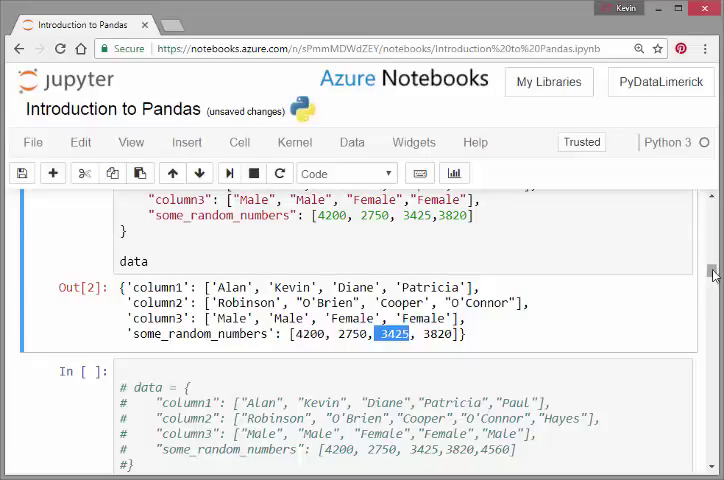
# Run df = pd.DataFrame(data), producing Out[4] as a four-row table
pyautogui.scroll(-3)
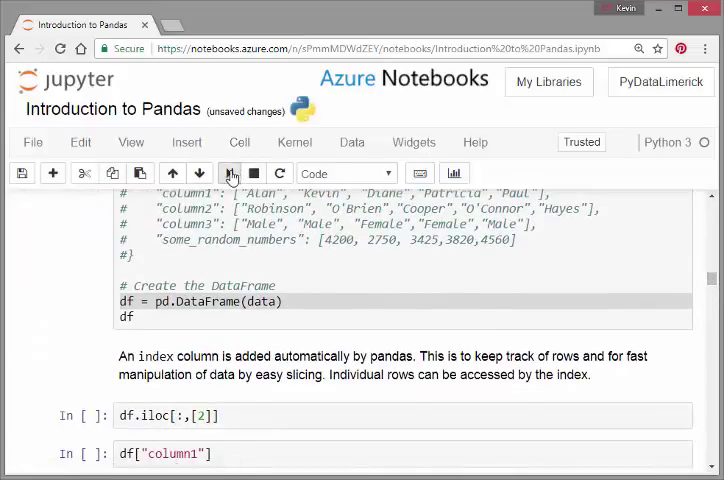
pyautogui.click(229, 173)
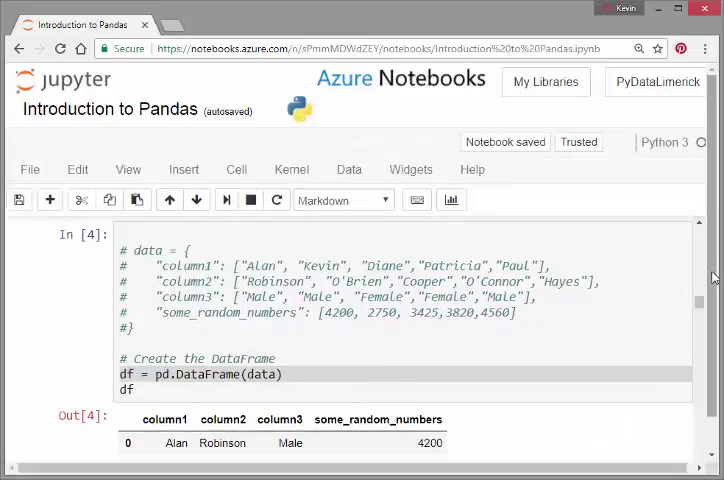
pyautogui.scroll(-3)
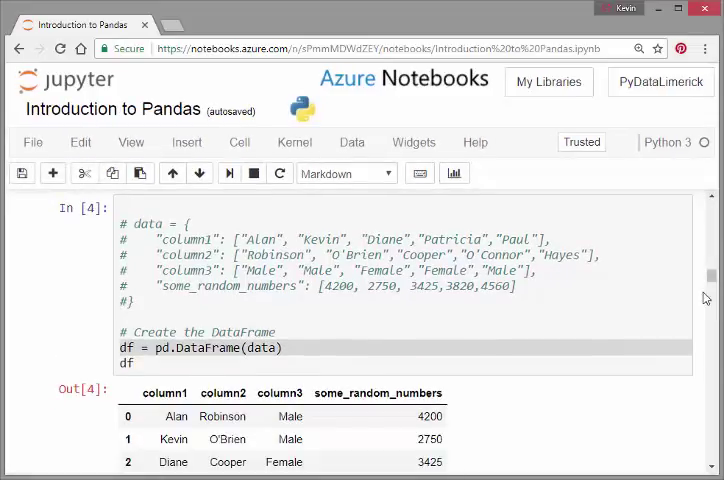
pyautogui.scroll(-3)
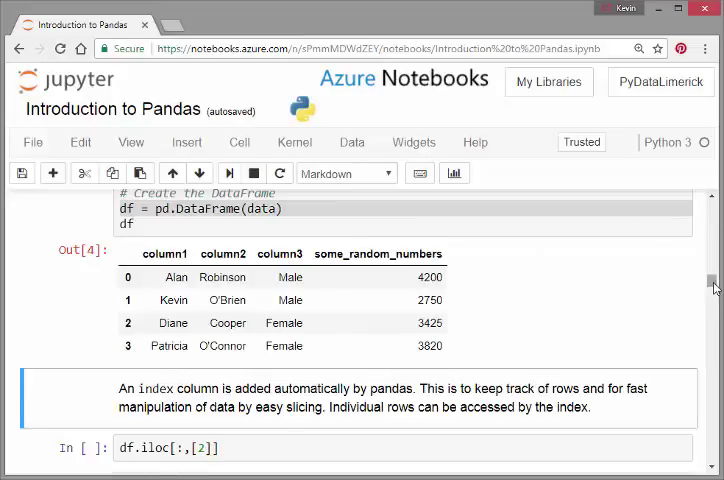
pyautogui.scroll(-3)
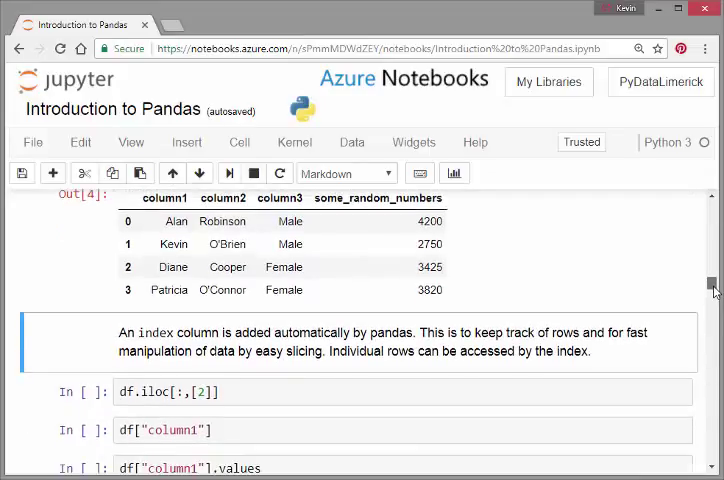
pyautogui.scroll(-3)
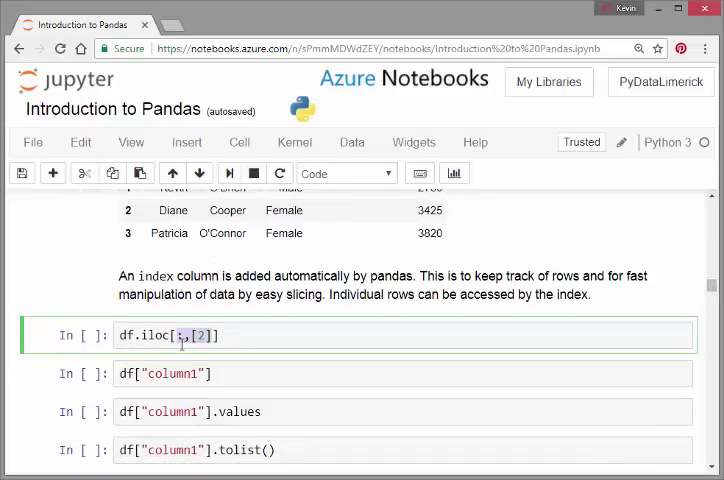
pyautogui.write('3')
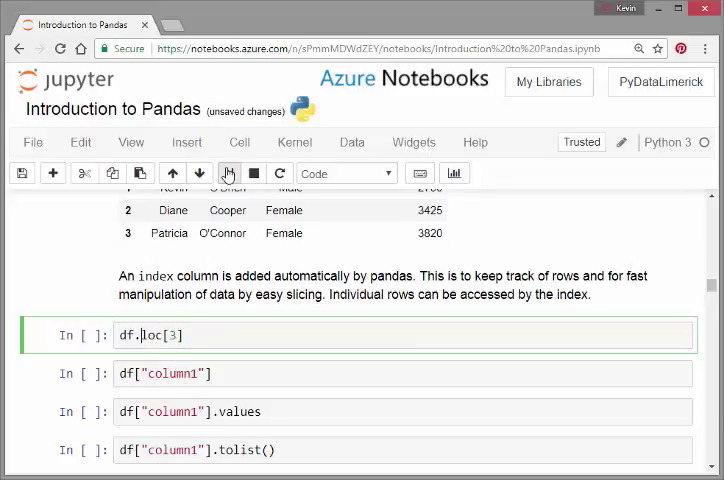
pyautogui.click(228, 173)
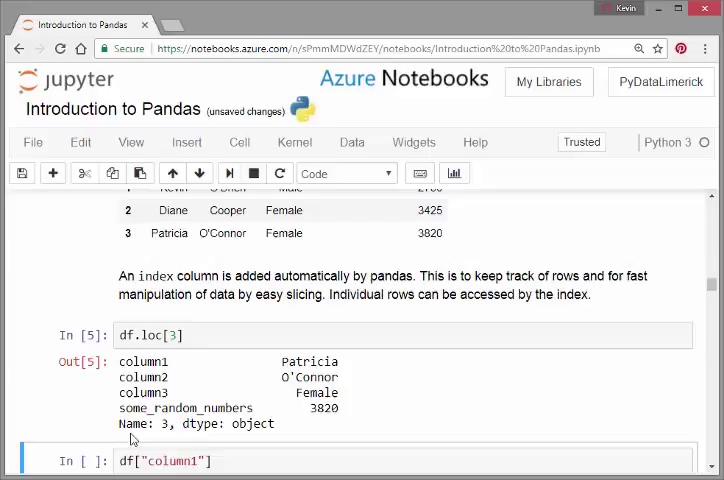
# Run df.loc with row selections [1], [:1], [0:1], [:2], then edit it to [2:4]
pyautogui.click(170, 335)
pyautogui.write('1')
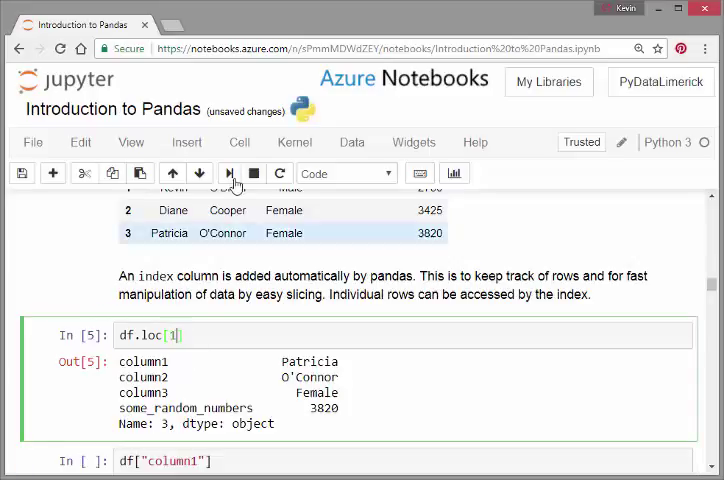
pyautogui.click(228, 173)
pyautogui.write(':')
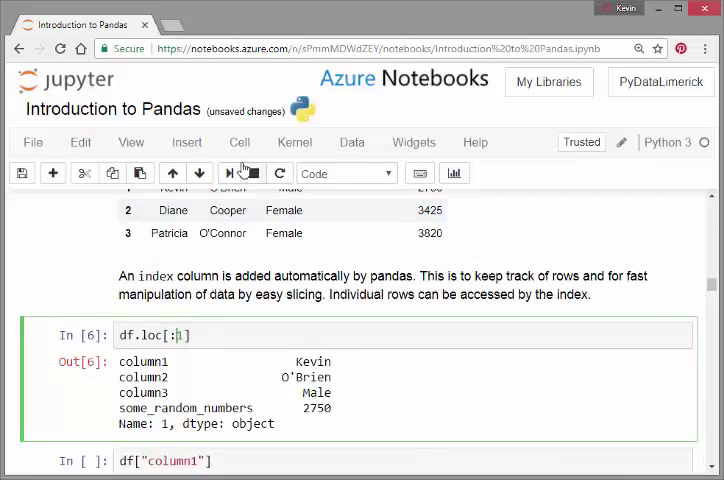
pyautogui.click(229, 173)
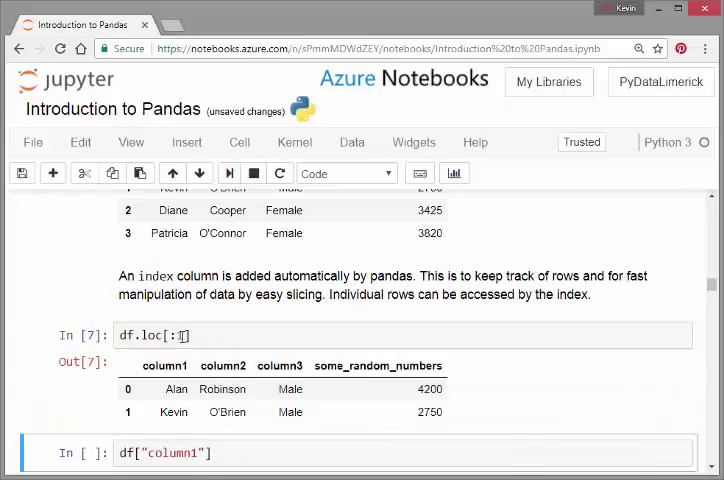
pyautogui.click(175, 335)
pyautogui.write('0')
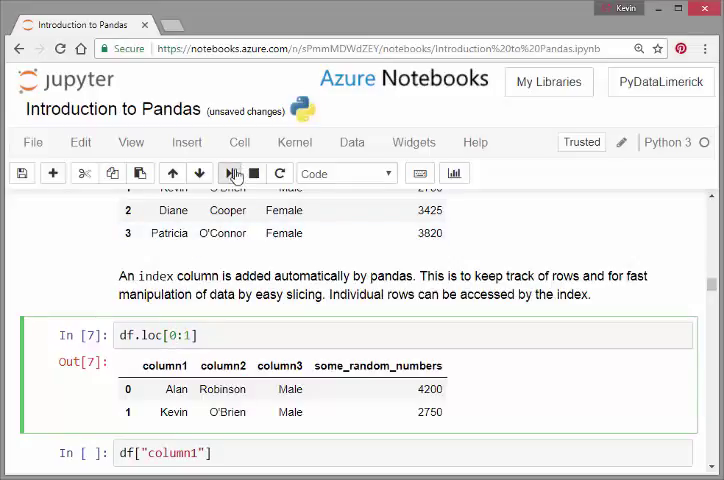
pyautogui.click(228, 173)
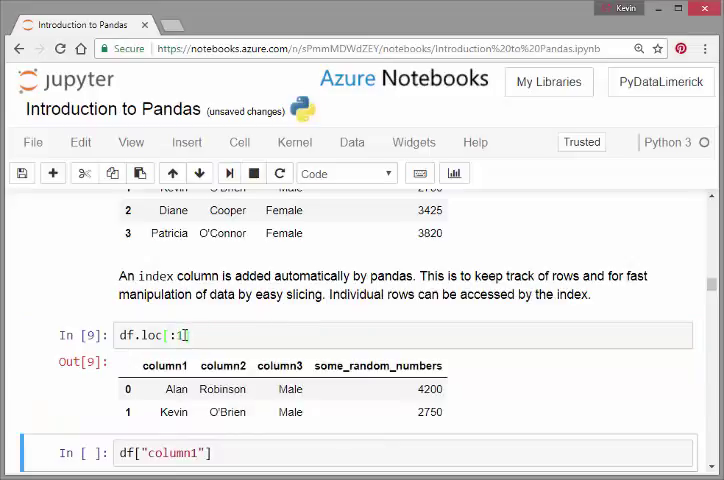
pyautogui.write('2')
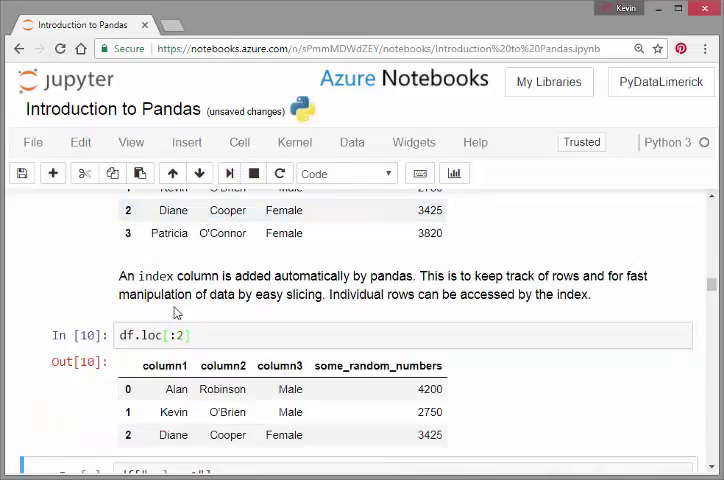
pyautogui.click(170, 335)
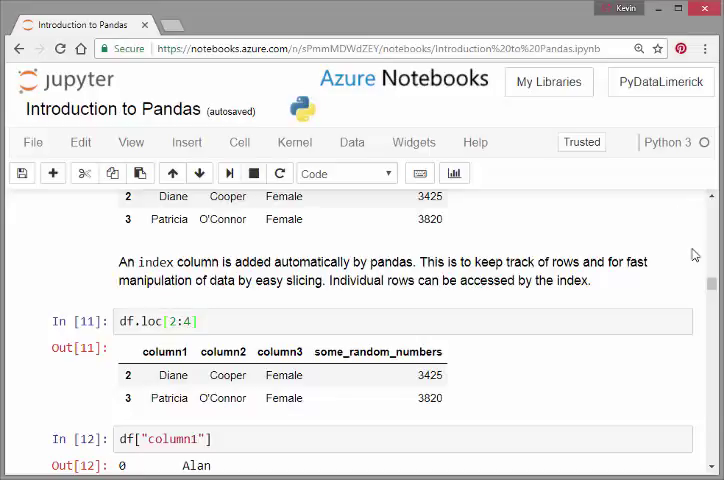
pyautogui.moveTo(708, 287)
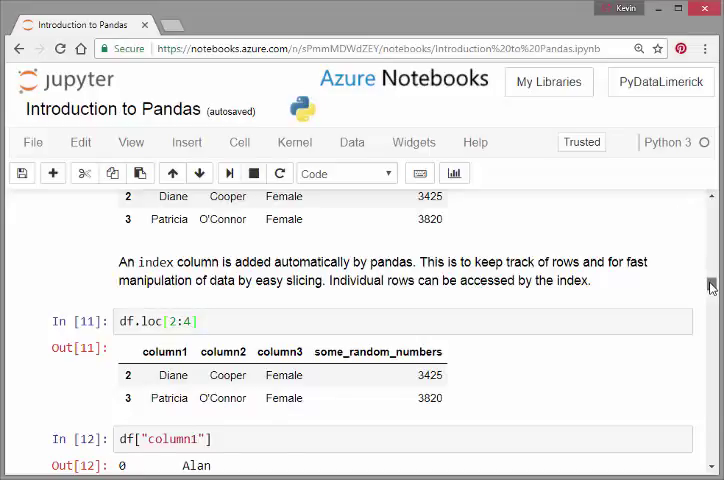
# Re-run df["column1"], listing Alan, Kevin, Diane and Patricia as Out[13]
pyautogui.scroll(-3)
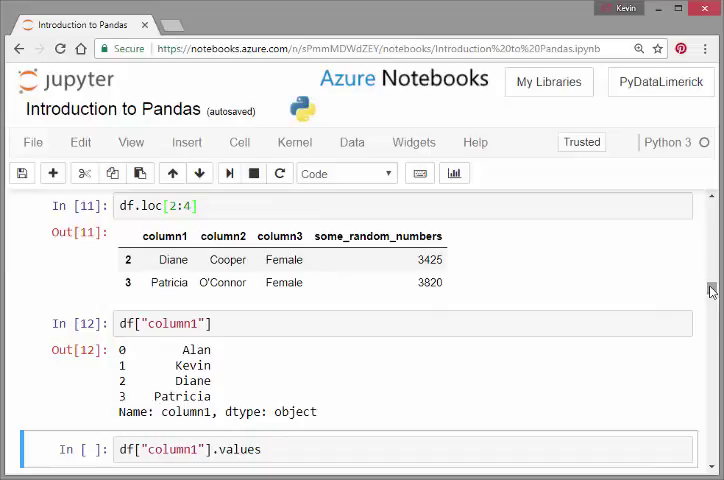
pyautogui.click(167, 323)
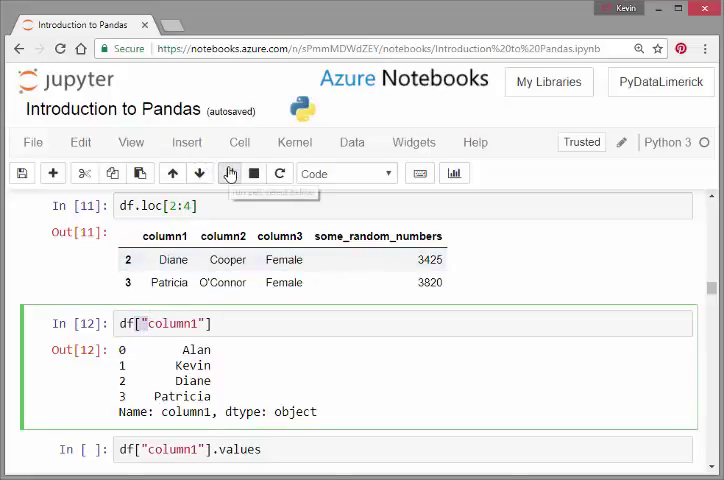
pyautogui.click(229, 173)
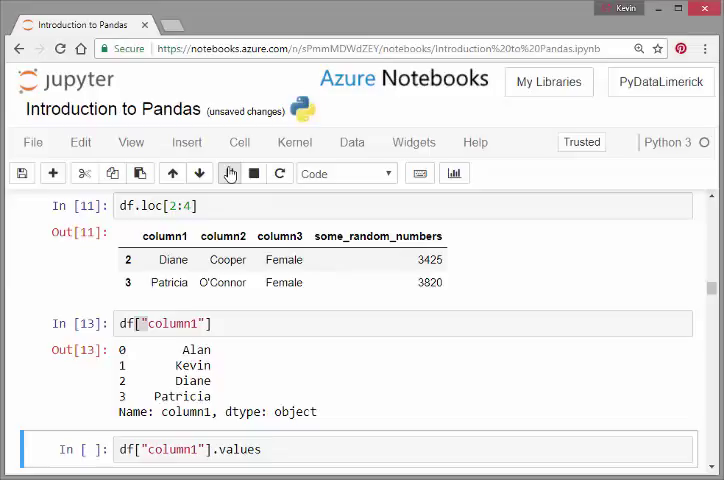
pyautogui.moveTo(195, 282)
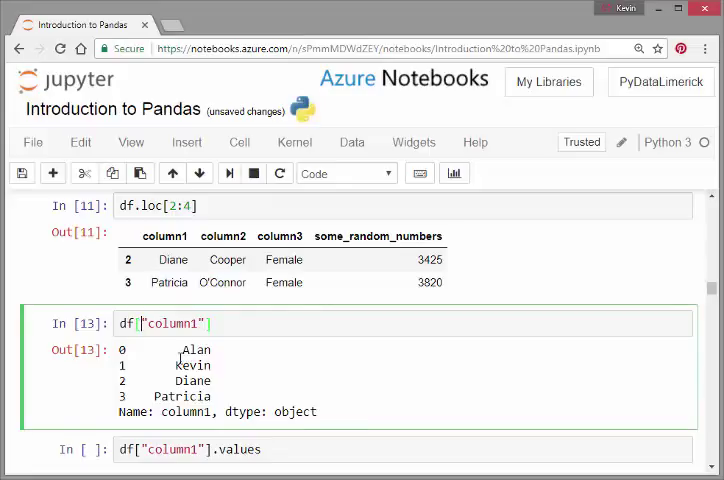
pyautogui.moveTo(265, 432)
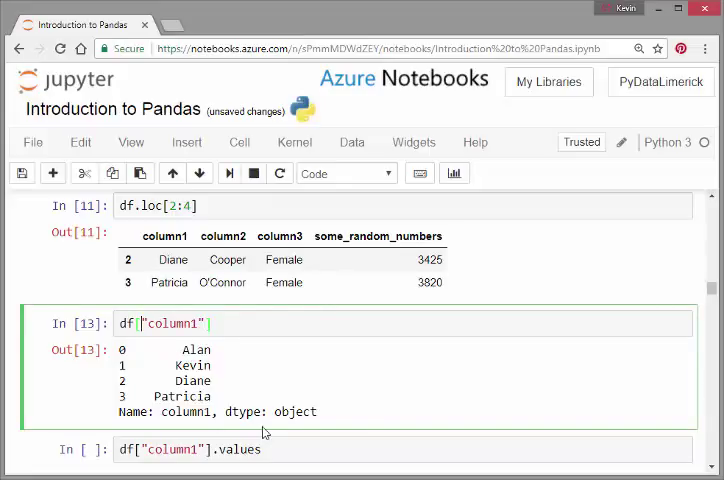
pyautogui.moveTo(282, 429)
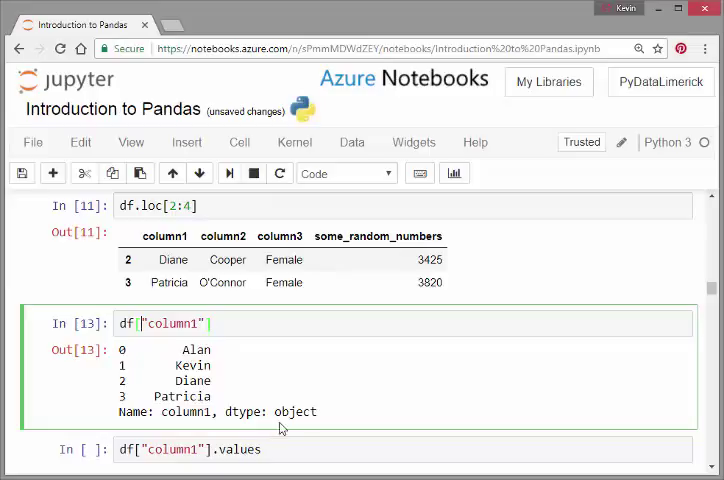